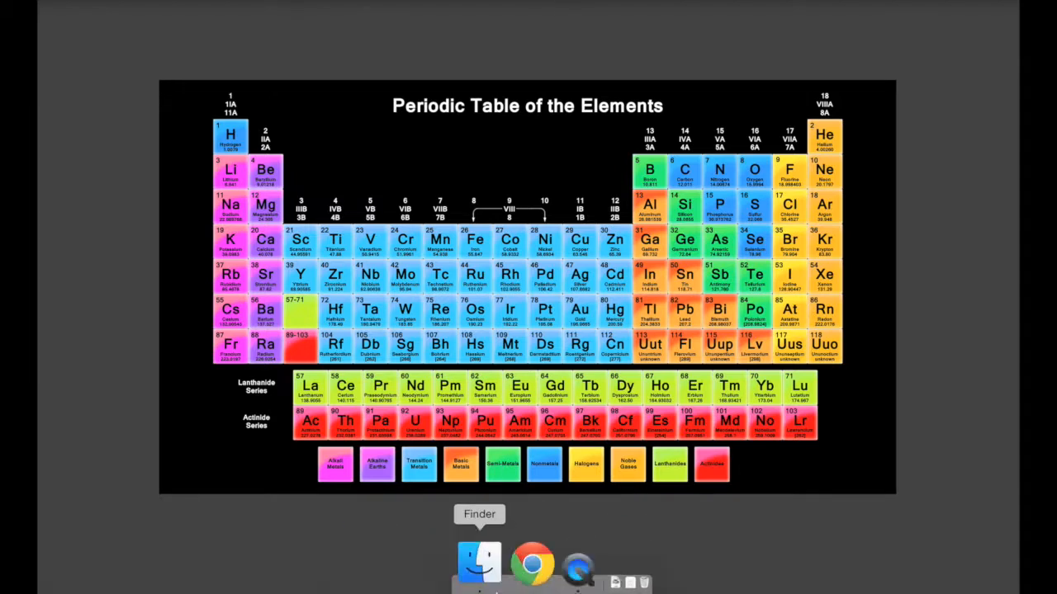
mouse_move(310, 162)
type("re")
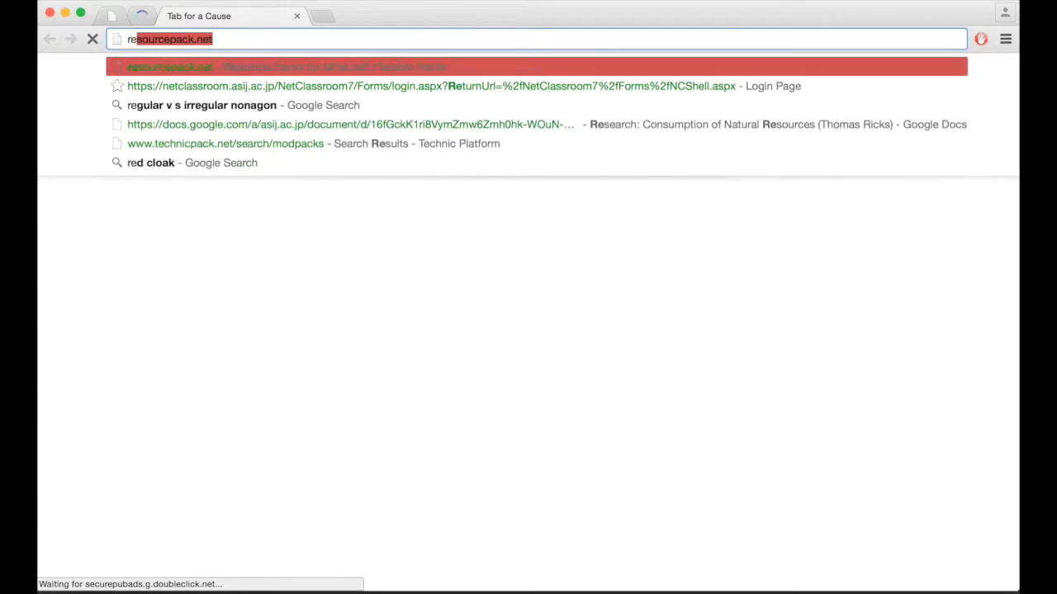
Step: Navigate Chrome to technicpack.net to load the Technic Platform homepage
type("technicpack.net")
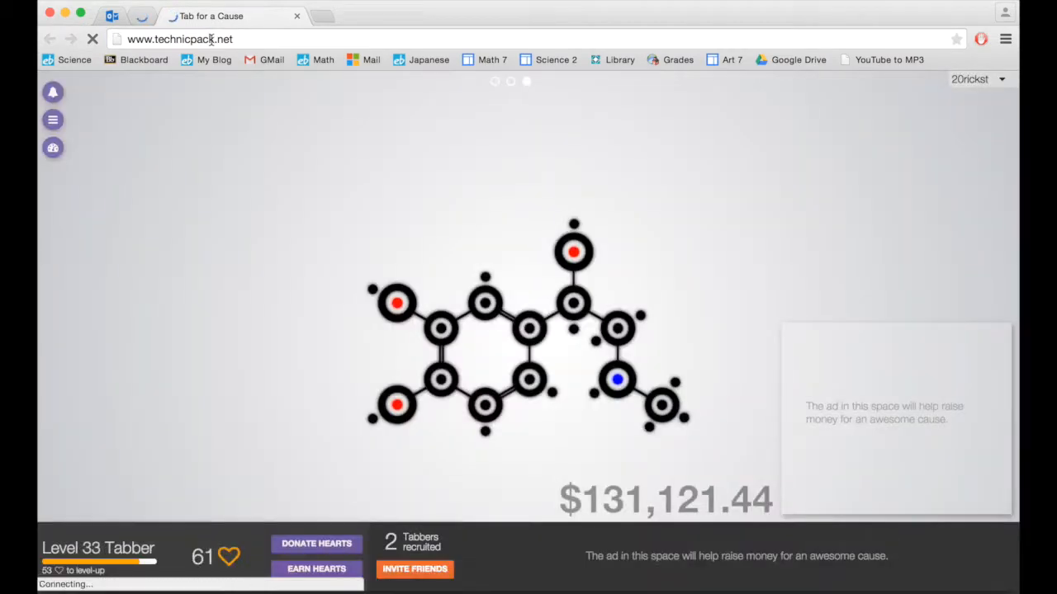
key("Return")
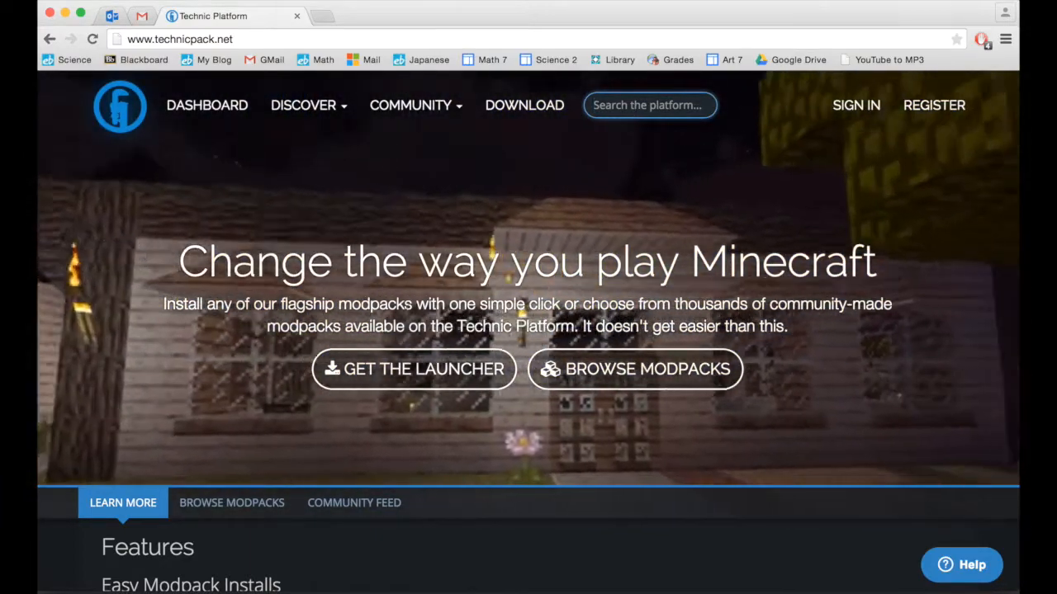
Step: Download the OSX TechnicLauncher.jar, keep it despite the warning, and run it
left_click(413, 369)
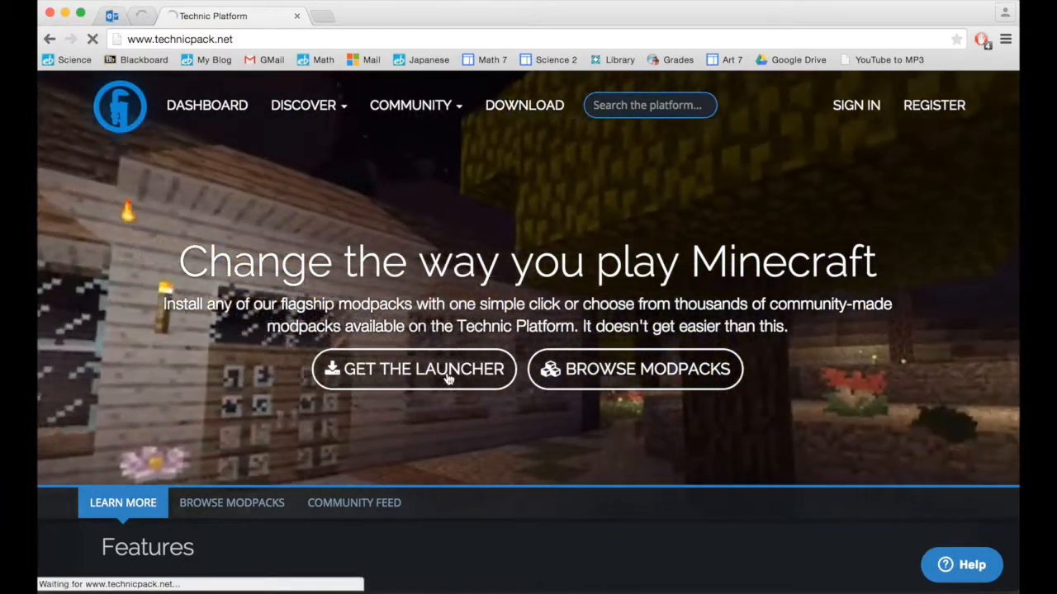
left_click(413, 370)
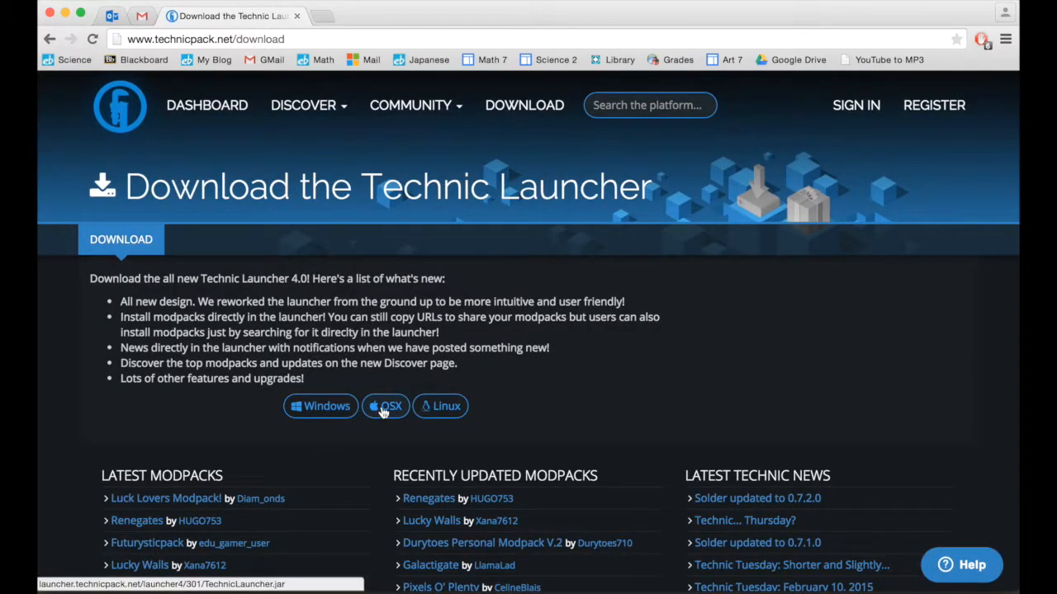
left_click(387, 407)
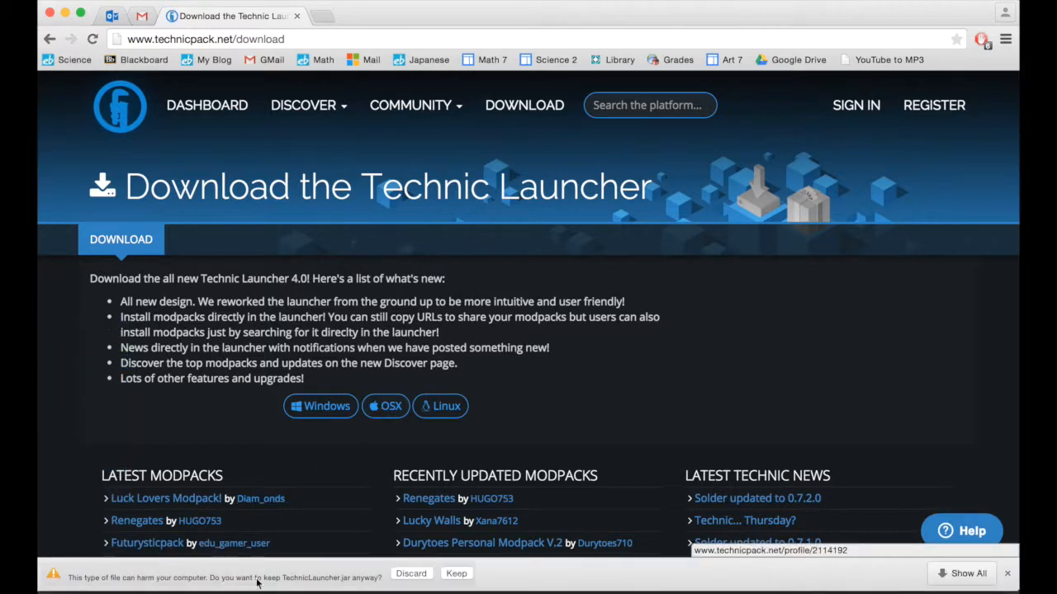
left_click(456, 573)
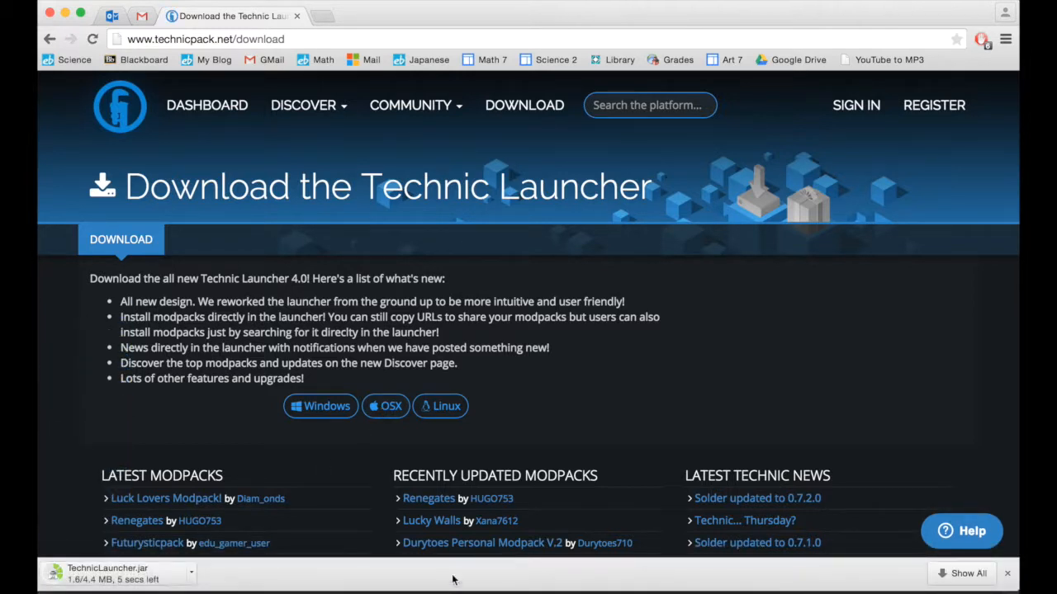
mouse_move(228, 569)
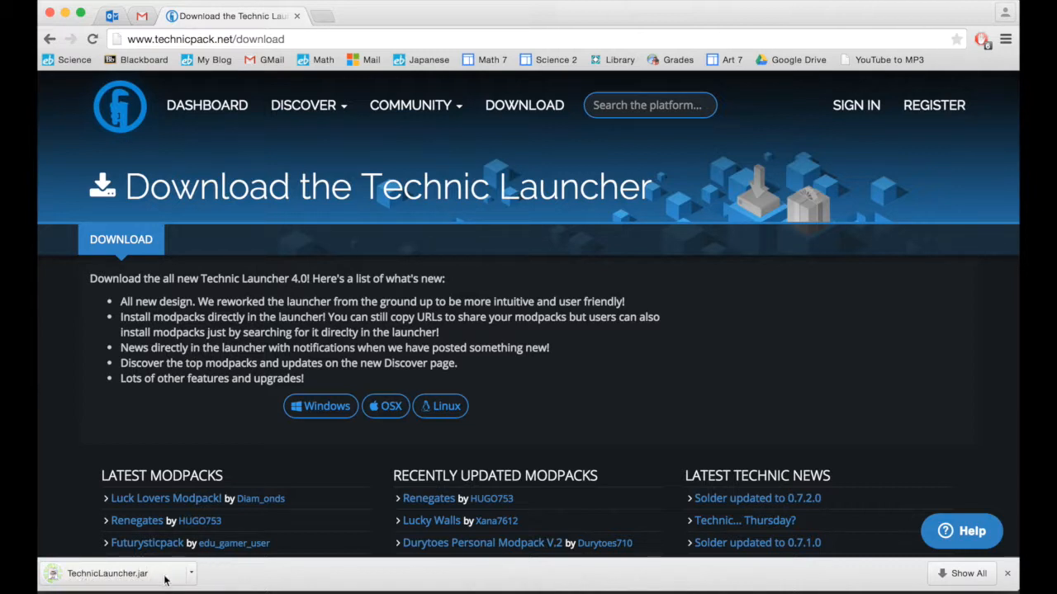
left_click(191, 573)
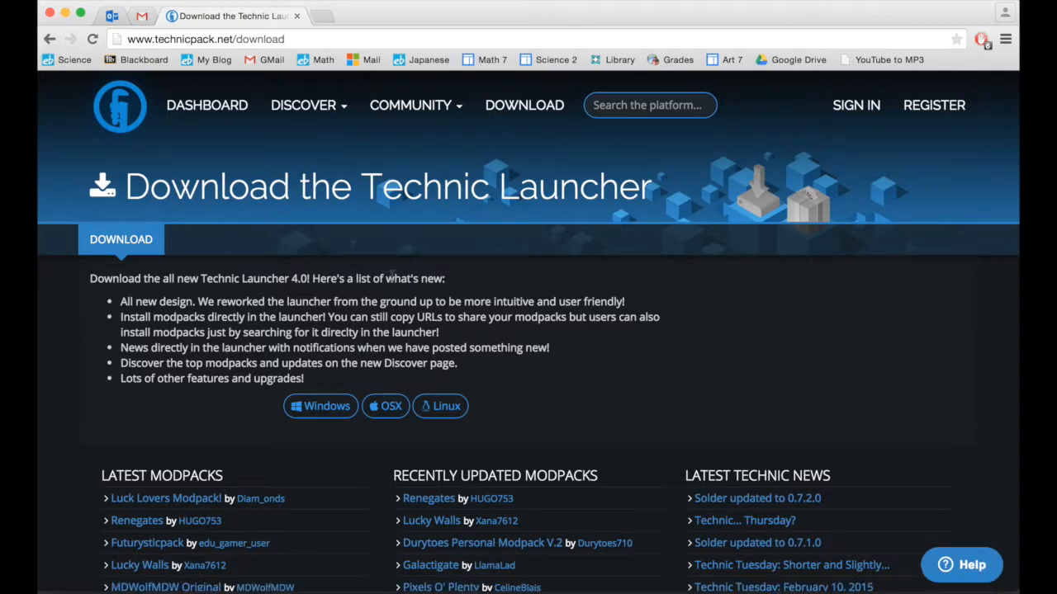
mouse_move(136, 119)
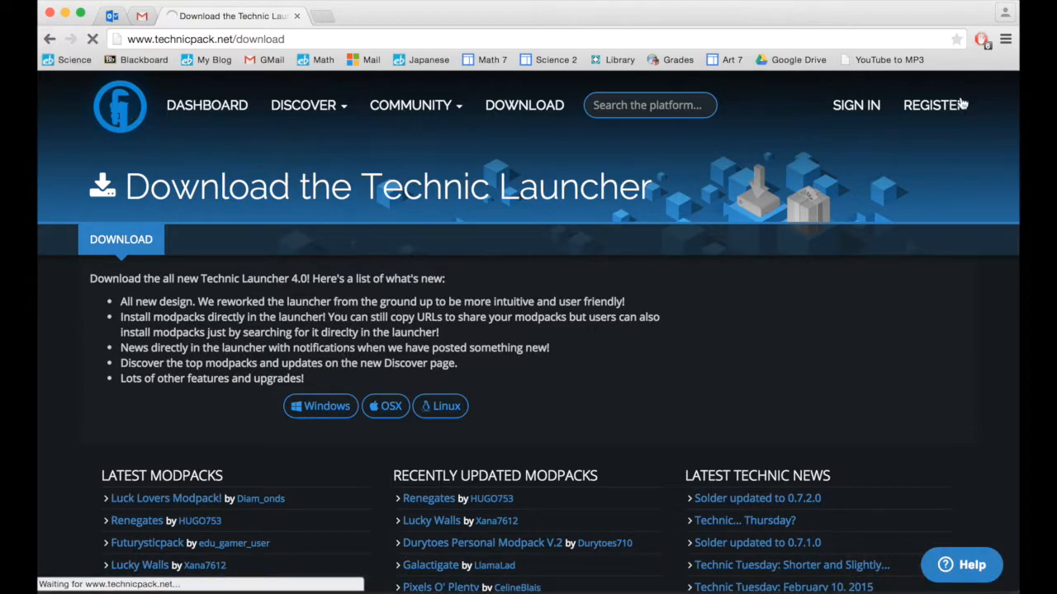
left_click(119, 105)
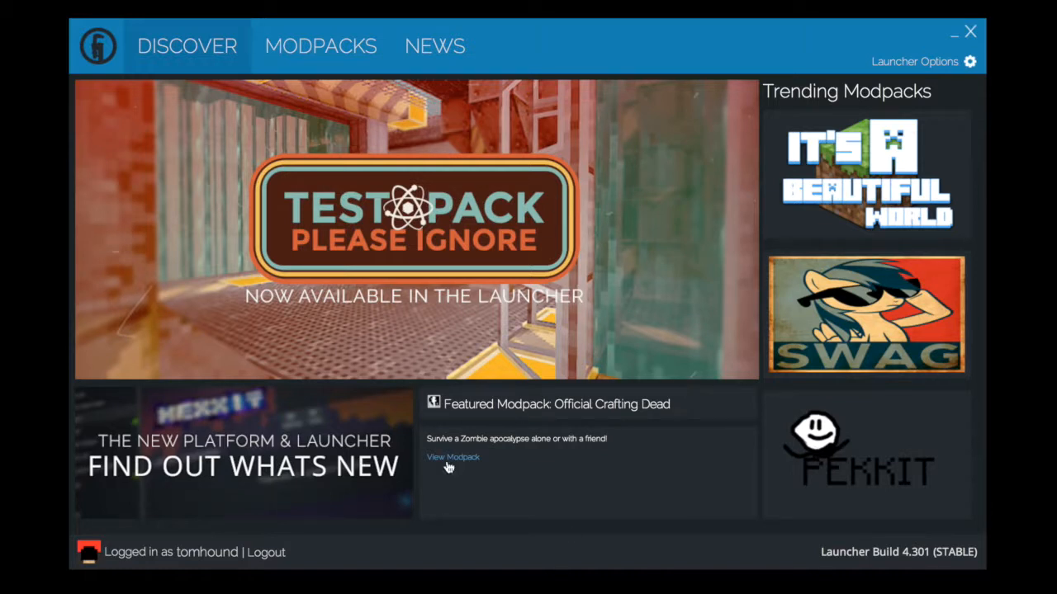
mouse_move(489, 402)
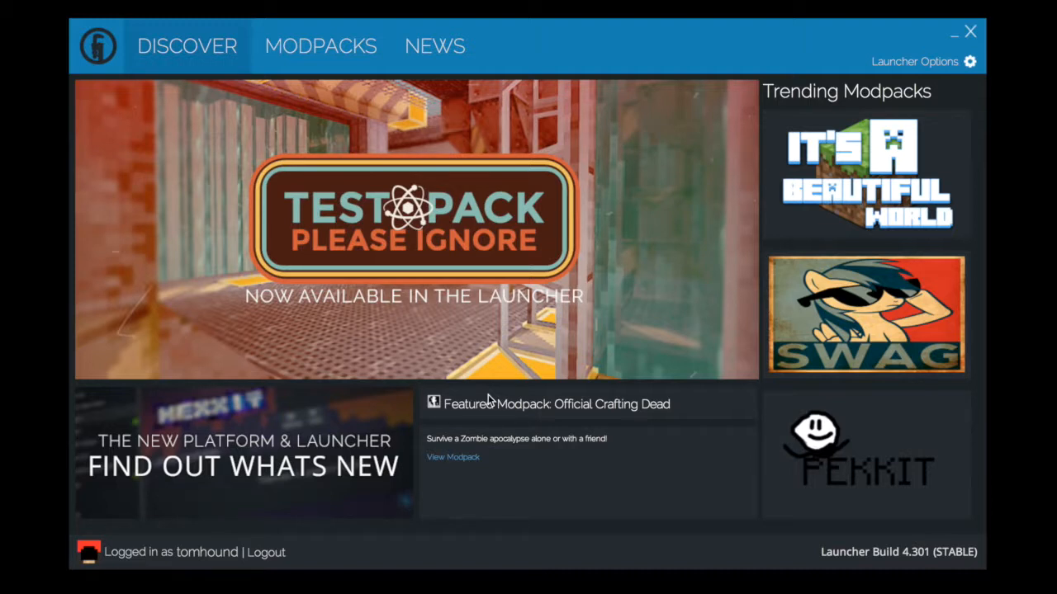
mouse_move(301, 184)
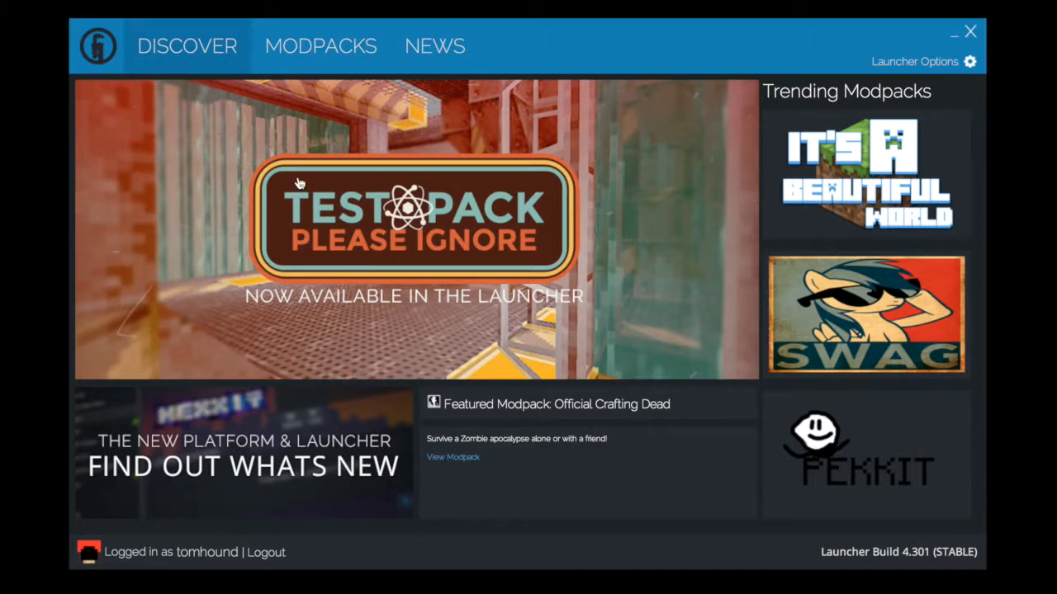
mouse_move(429, 194)
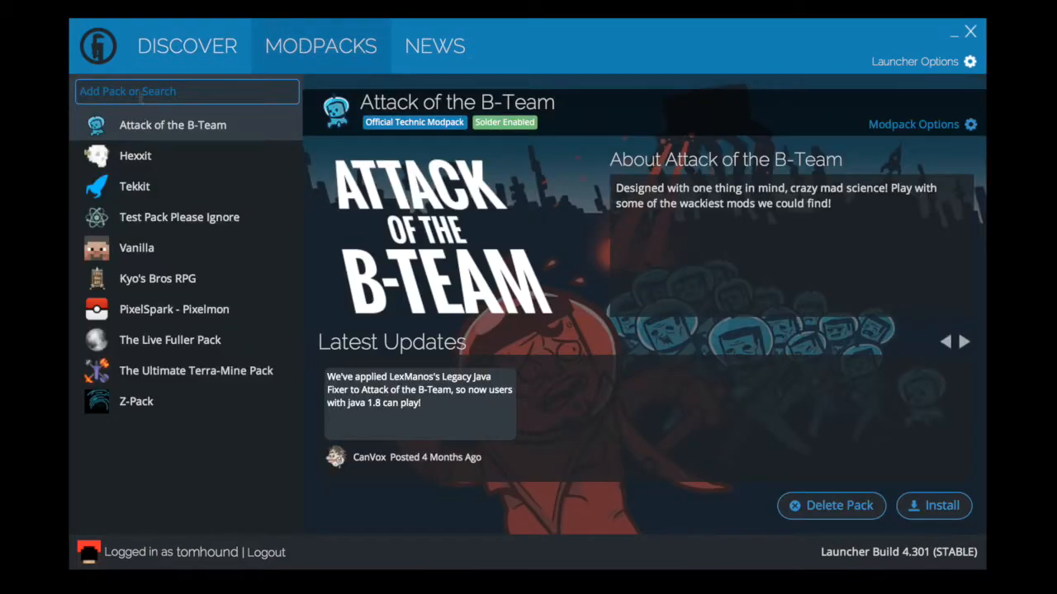
Step: Search for 'simple chemistry' and show the Simple Chemistry modpack details
left_click(186, 91)
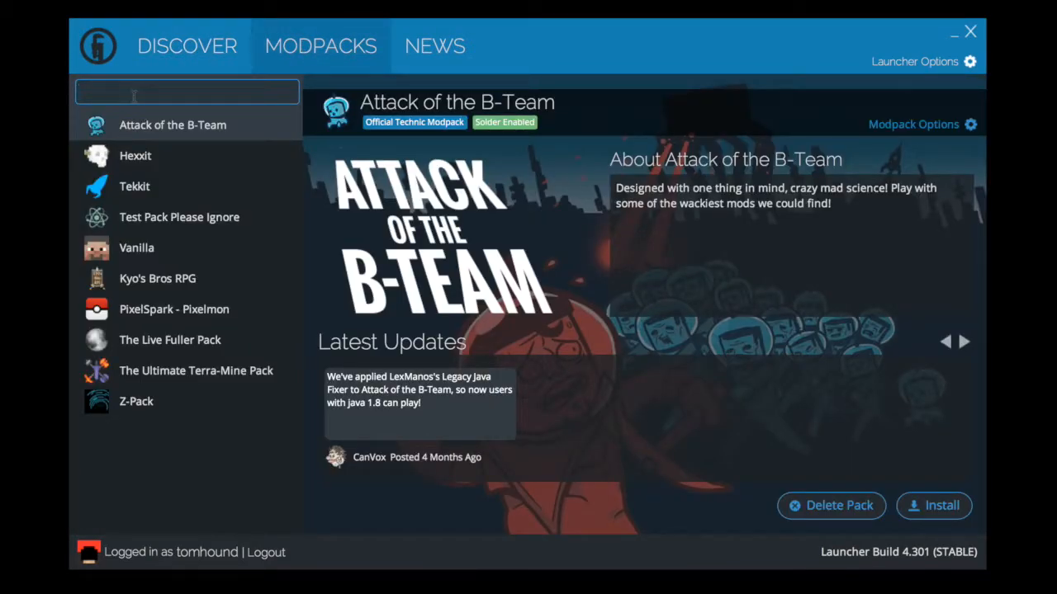
type("simple r")
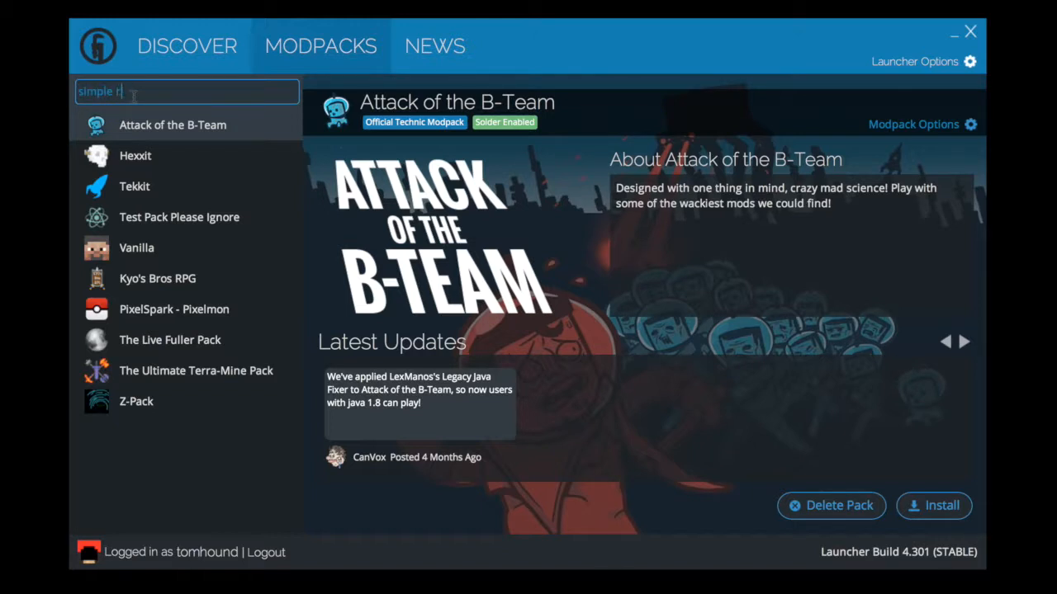
type("chemistry")
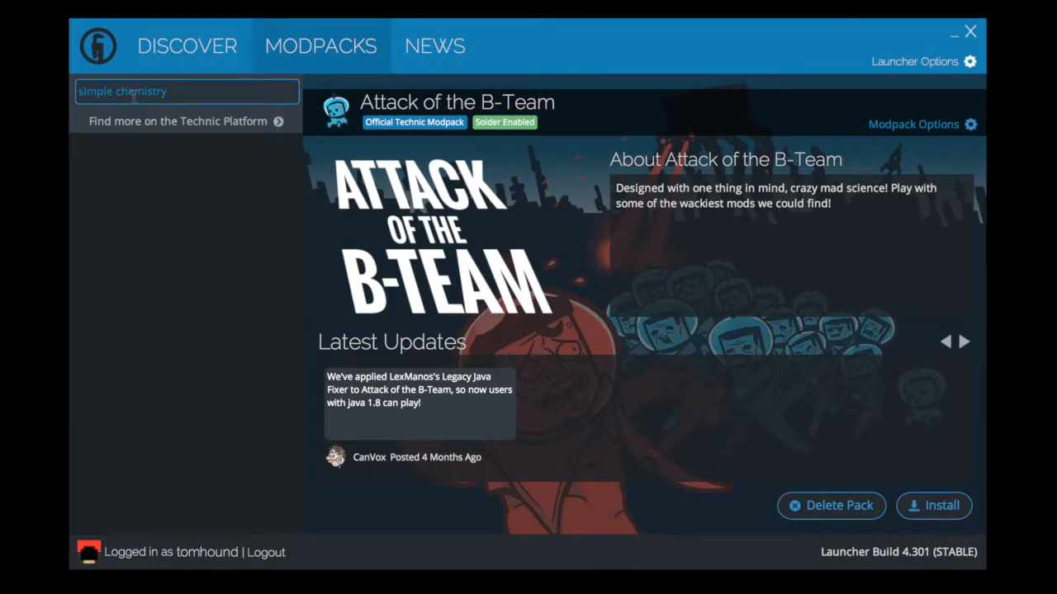
left_click(165, 125)
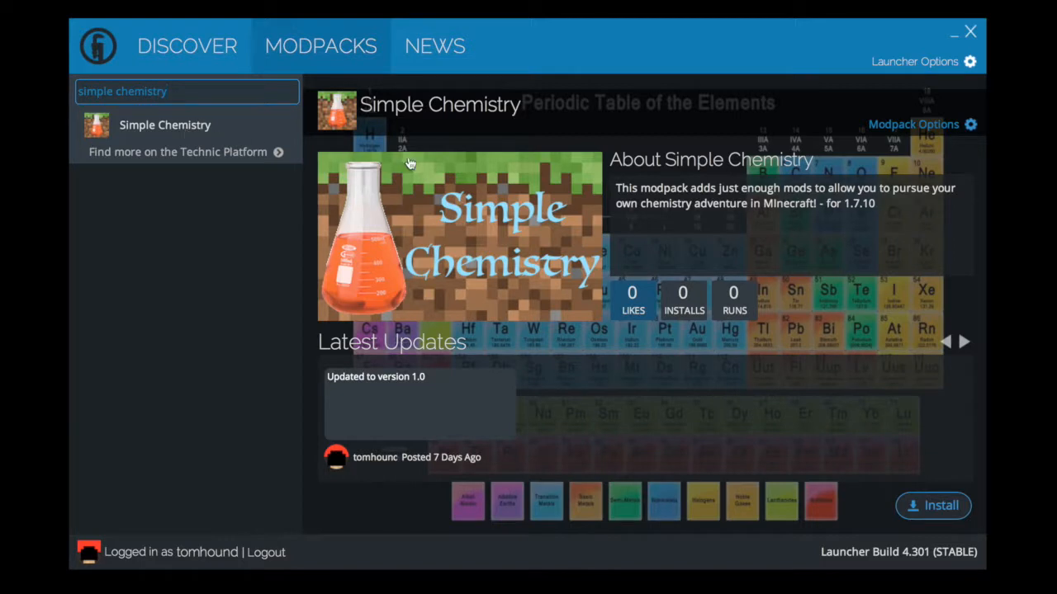
mouse_move(812, 495)
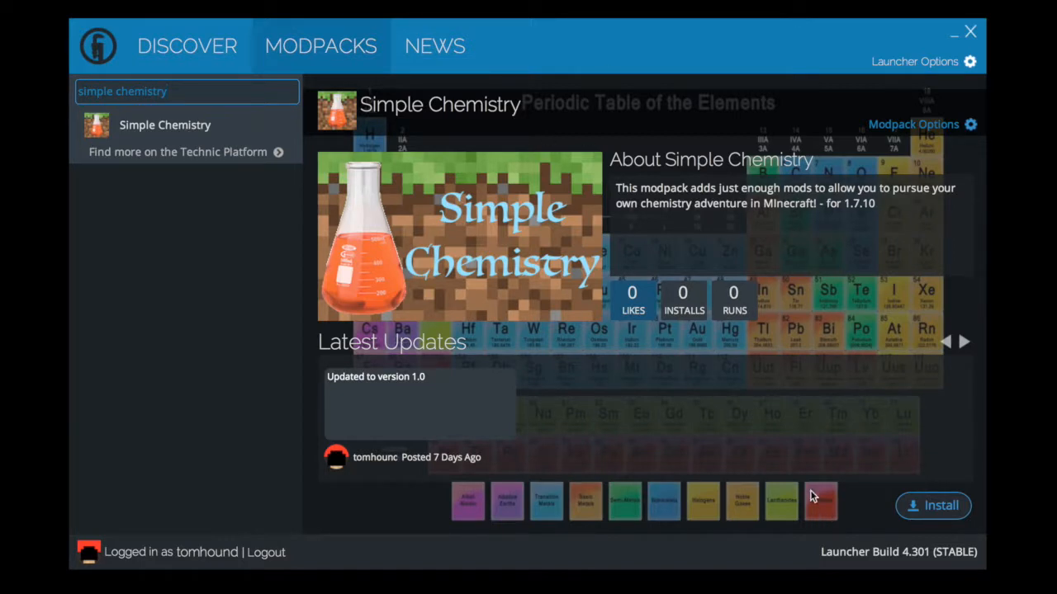
mouse_move(365, 439)
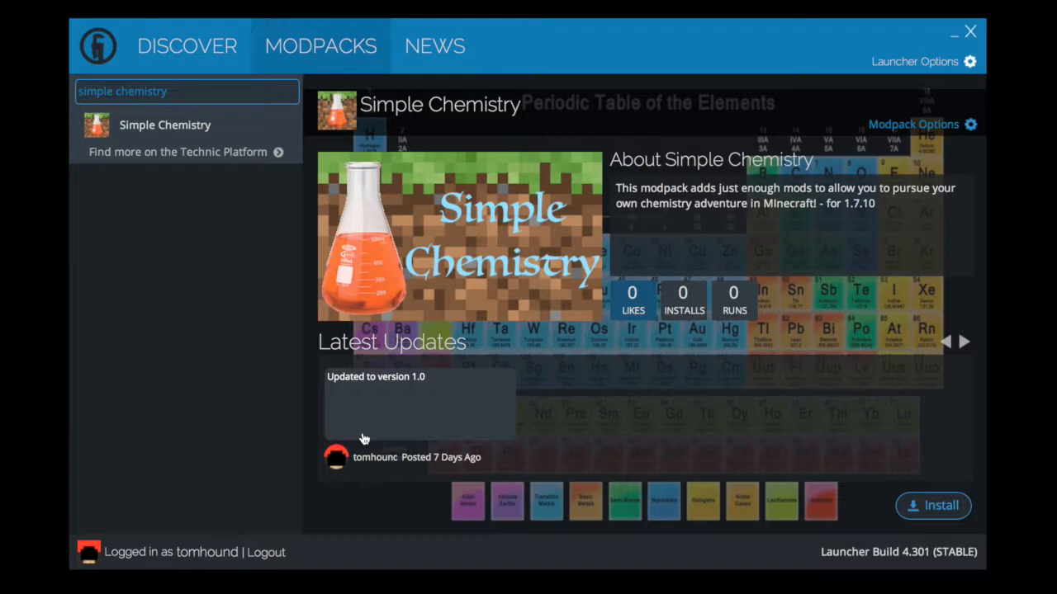
mouse_move(890, 496)
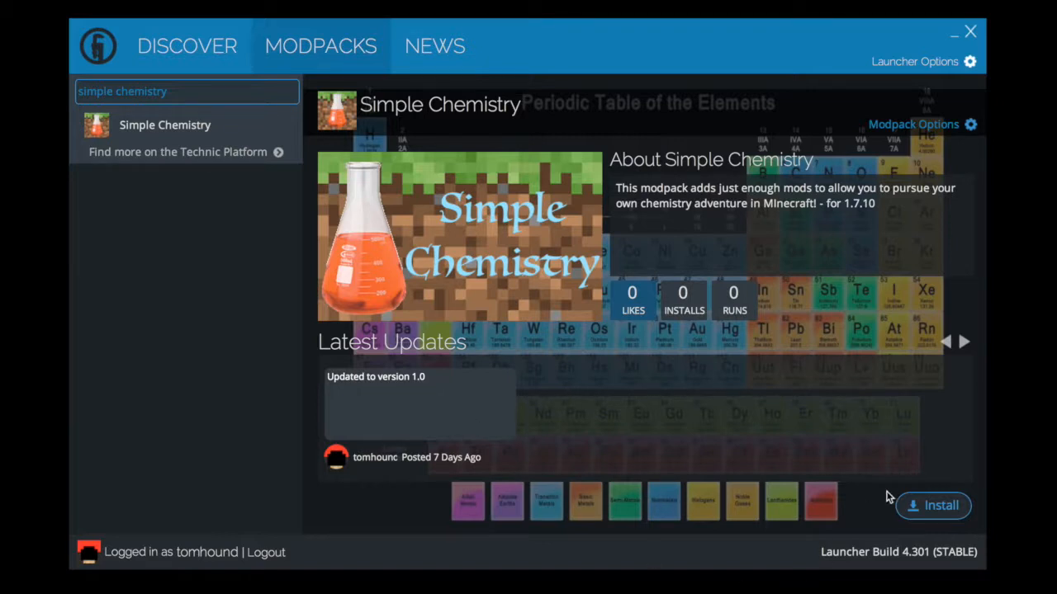
Step: Install Simple Chemistry version 1.0 and start it with Play
left_click(941, 505)
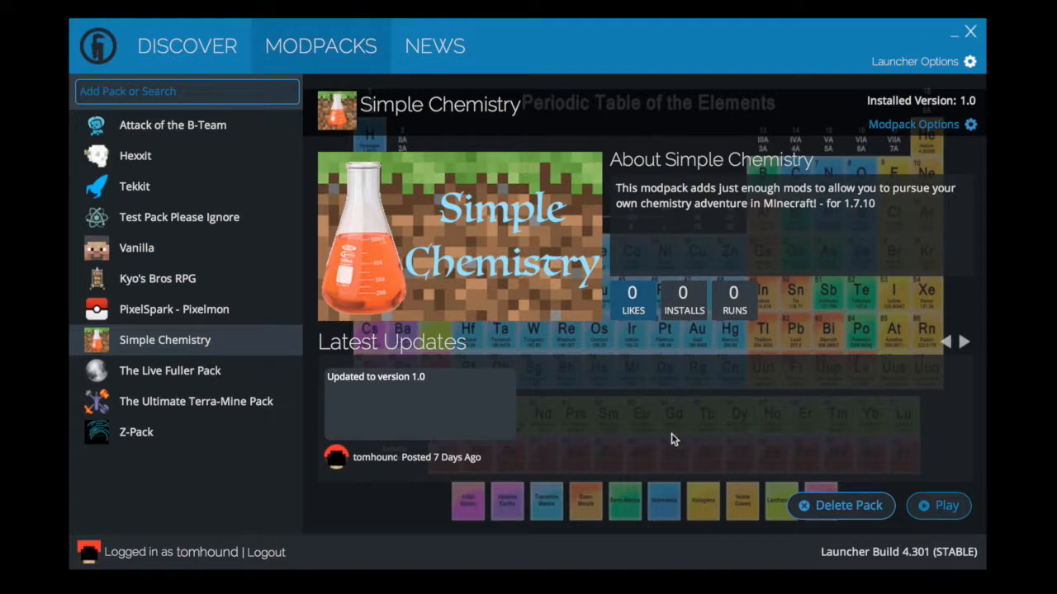
mouse_move(822, 397)
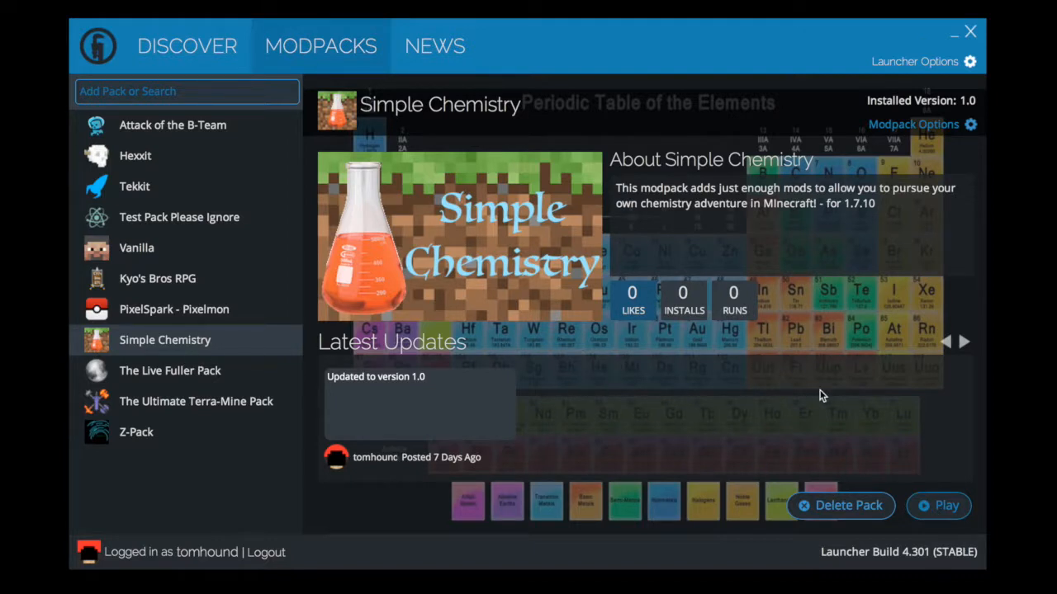
left_click(938, 506)
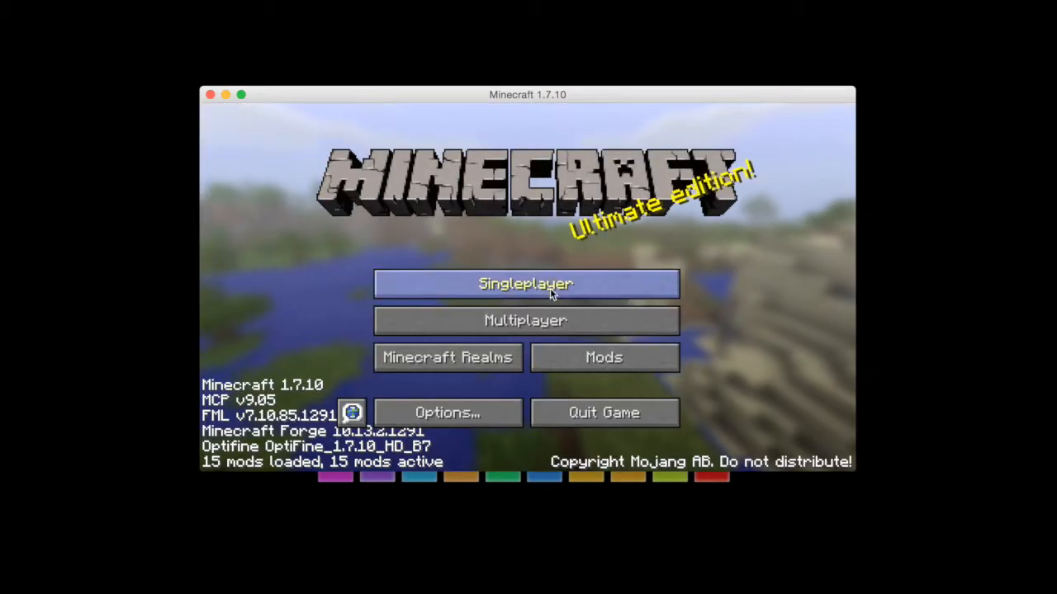
Step: Interact with the loaded Minecraft 1.7.10 main menu of the Simple Chemistry pack
left_click(525, 284)
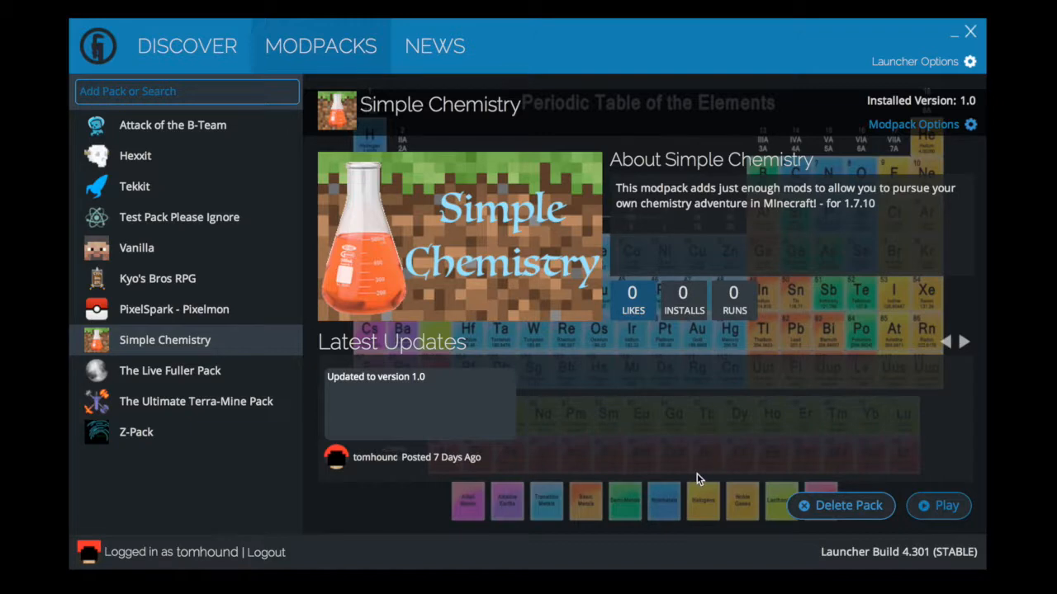
mouse_move(696, 551)
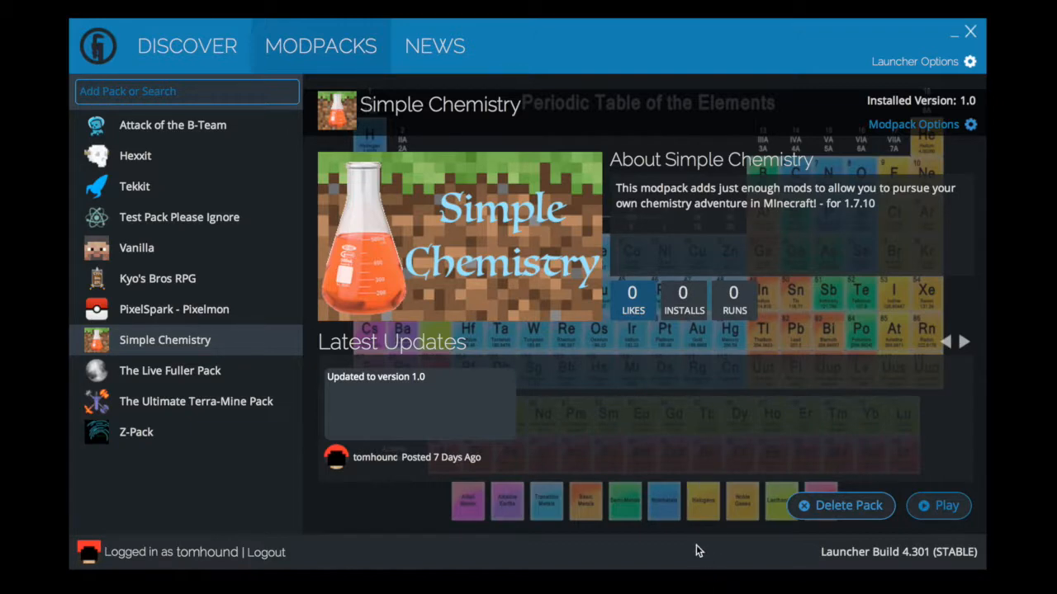